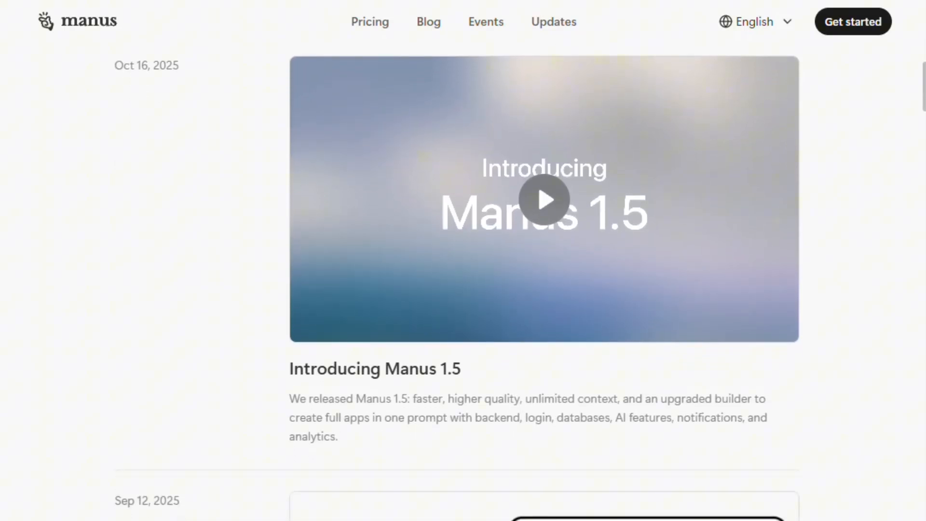
Return from the Manus 1.5 update listing to the home page via the Manus logo
{"action": "left_click", "coordinate": [544, 199]}
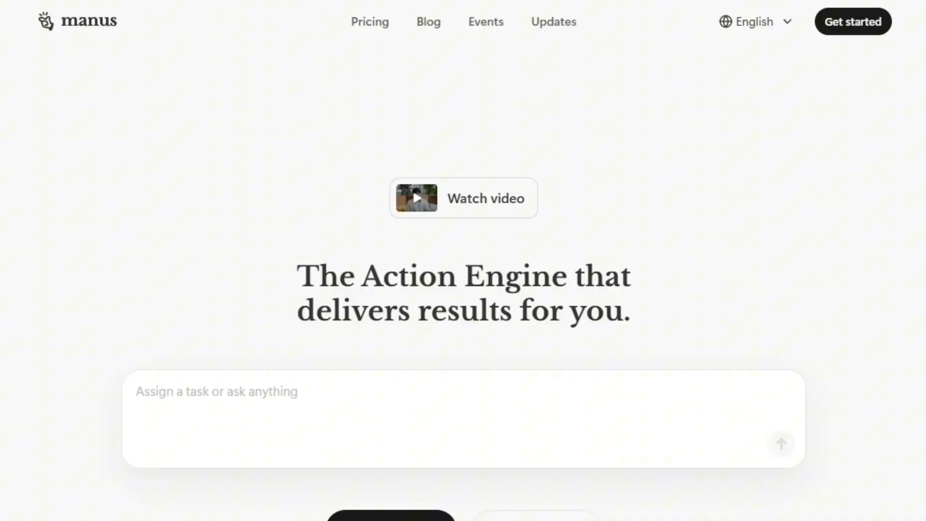
Scroll to the feature showcase and view the Scheduled task, Data visualization and next demos
{"action": "scroll", "scroll_direction": "down", "scroll_amount": 3}
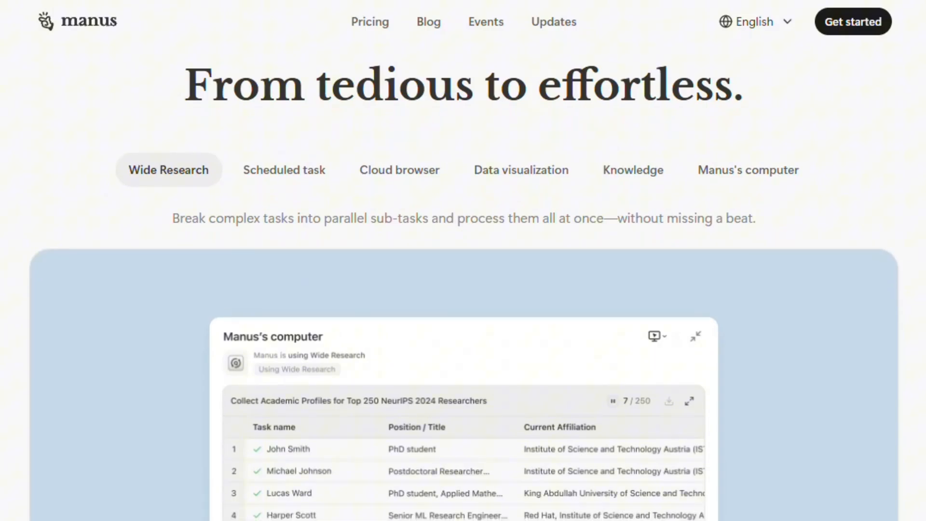
{"action": "scroll", "scroll_direction": "down", "scroll_amount": 3}
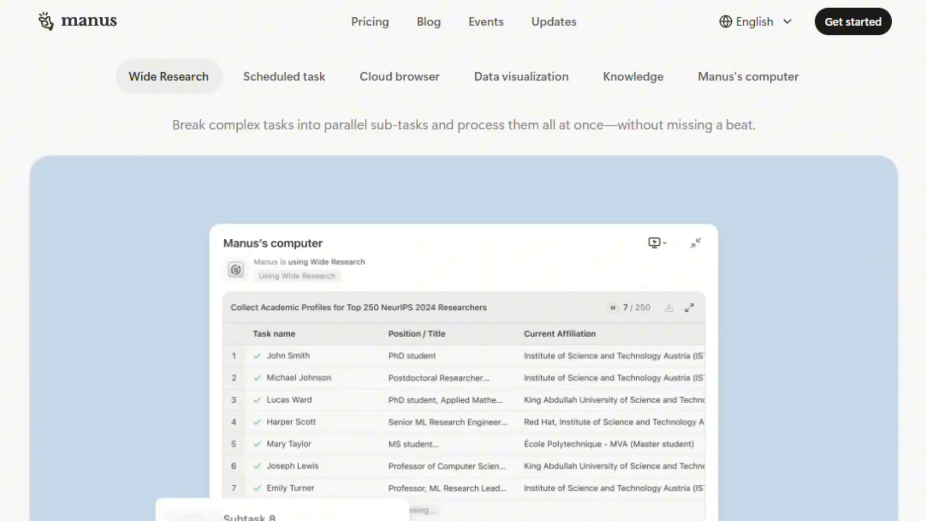
{"action": "left_click", "coordinate": [284, 76]}
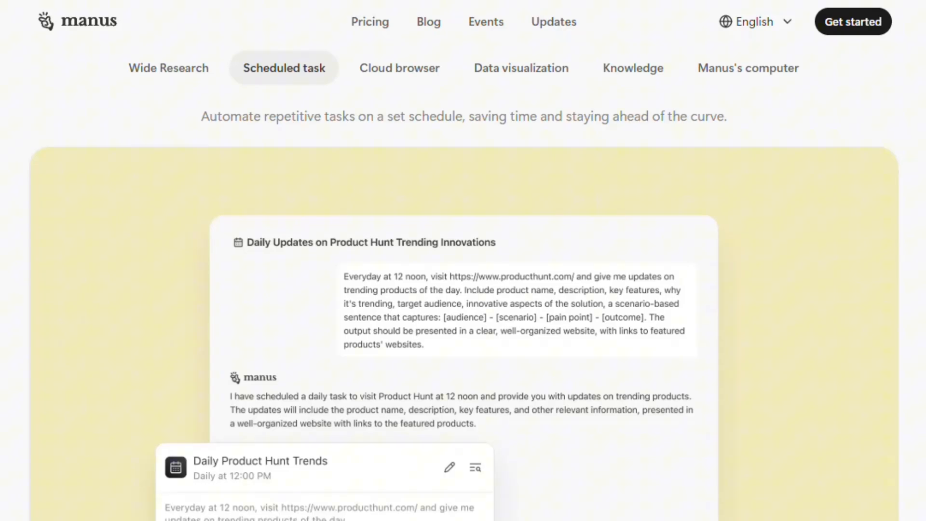
{"action": "left_click", "coordinate": [521, 68]}
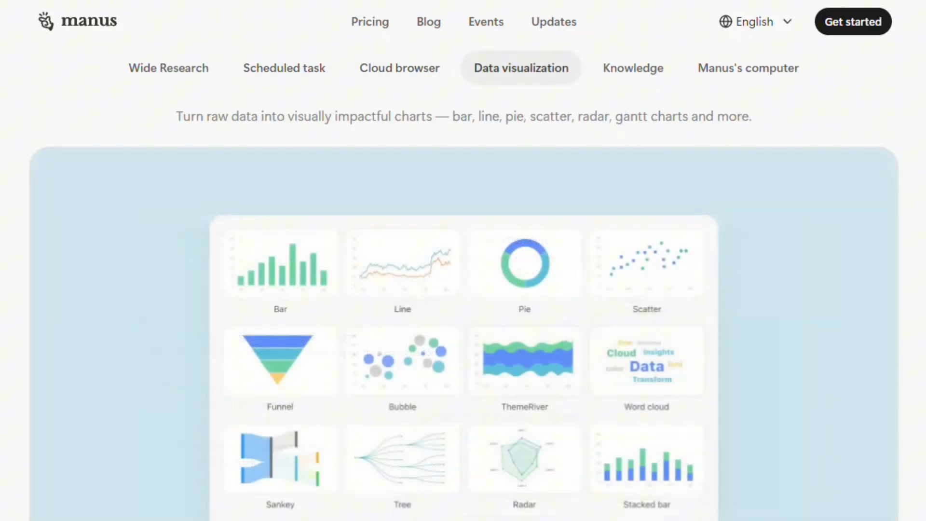
{"action": "left_click", "coordinate": [632, 67]}
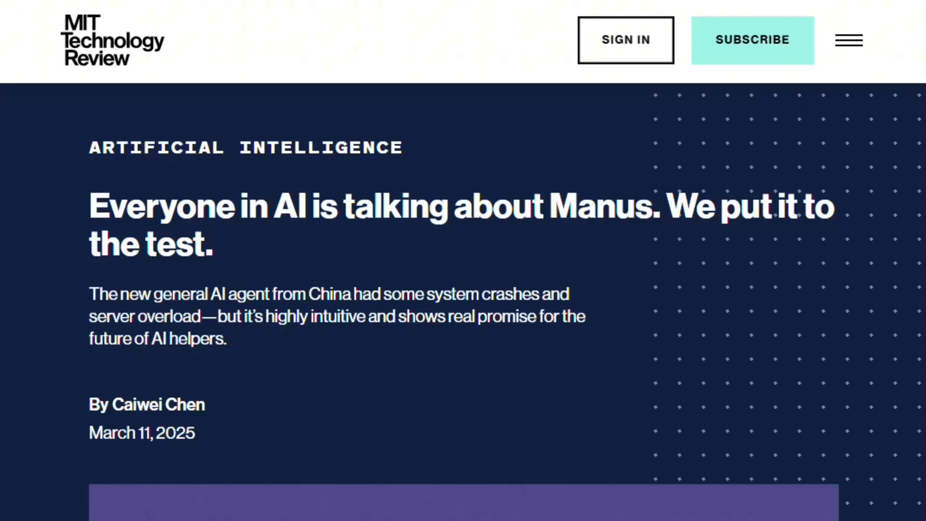
Scroll the MIT Technology Review article past the intro to the three-assignment paragraph and screenshot
{"action": "scroll", "scroll_direction": "down", "scroll_amount": 3}
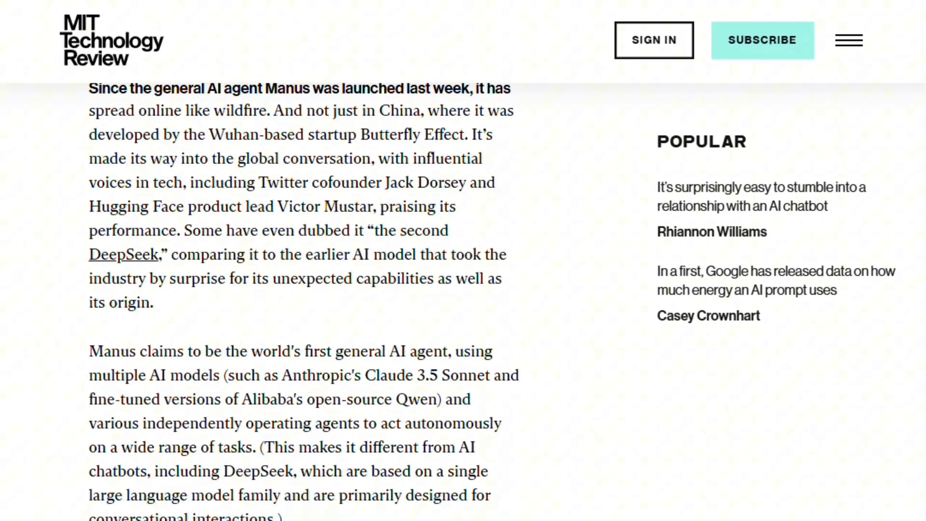
{"action": "scroll", "scroll_direction": "down", "scroll_amount": 3}
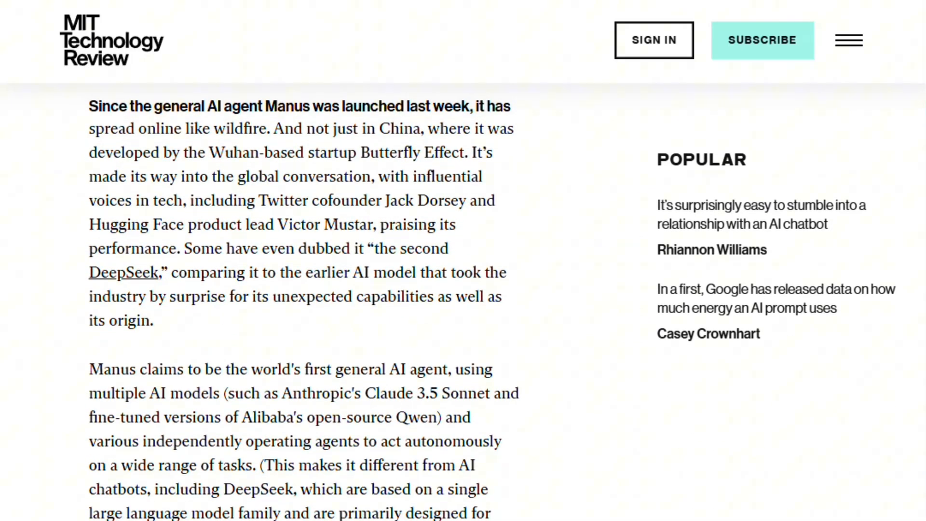
{"action": "scroll", "scroll_direction": "down", "scroll_amount": 3}
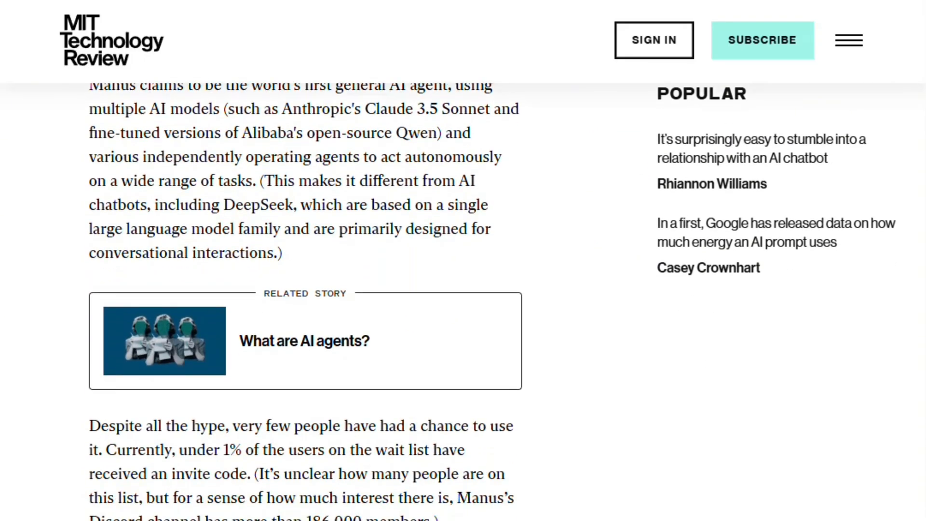
{"action": "scroll", "scroll_direction": "down", "scroll_amount": 3}
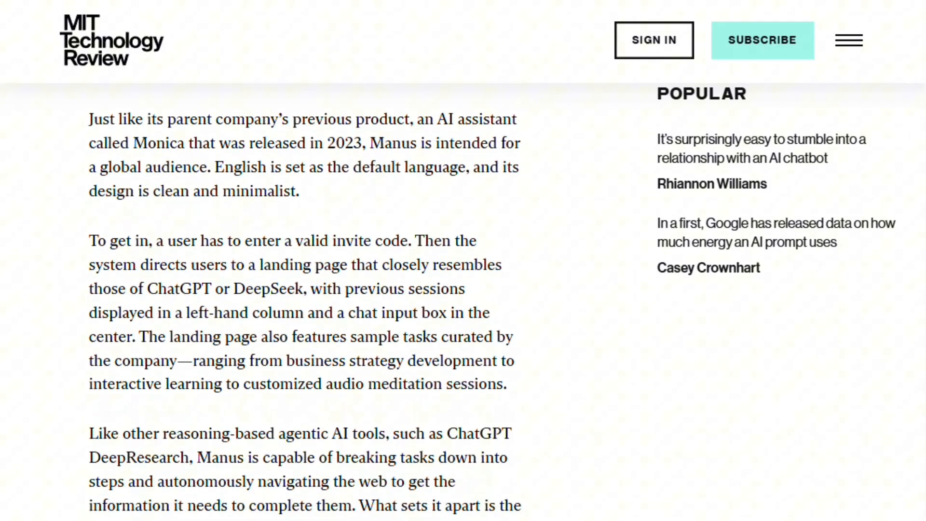
{"action": "scroll", "scroll_direction": "down", "scroll_amount": 3}
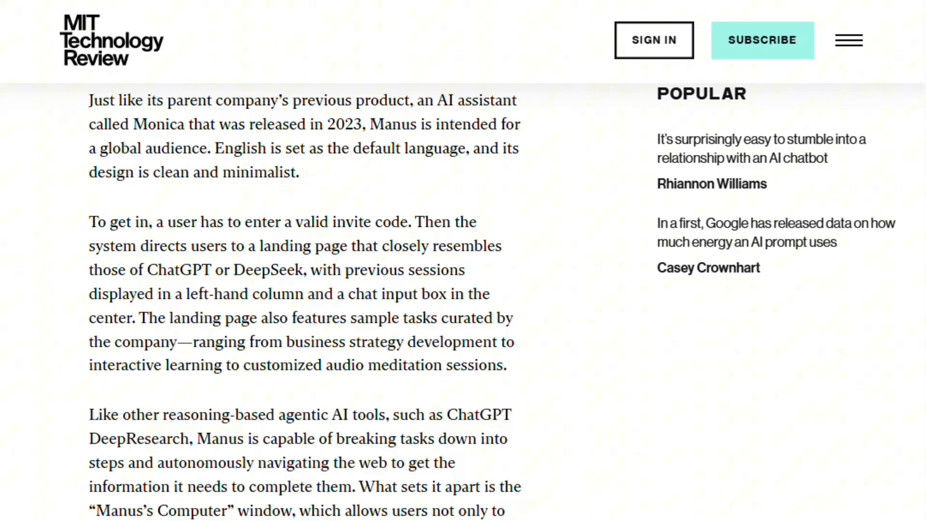
{"action": "scroll", "scroll_direction": "down", "scroll_amount": 3}
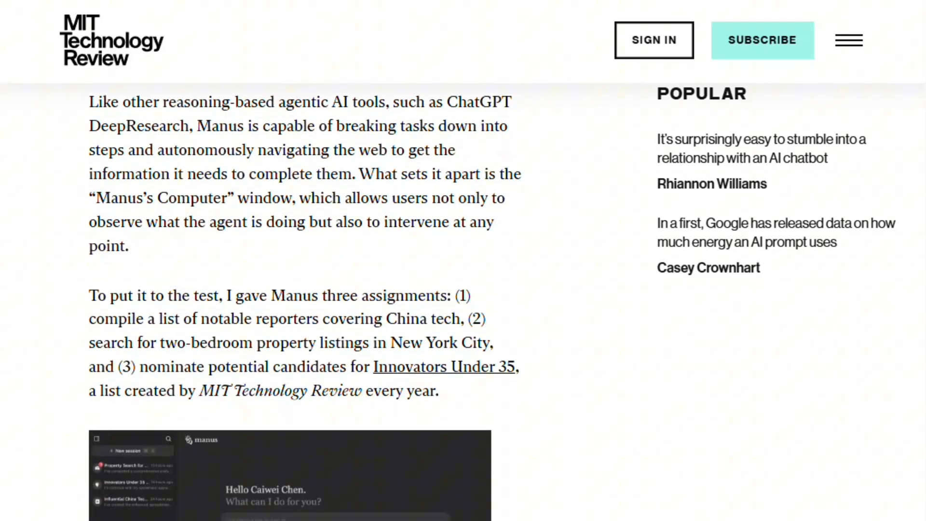
{"action": "scroll", "scroll_direction": "down", "scroll_amount": 3}
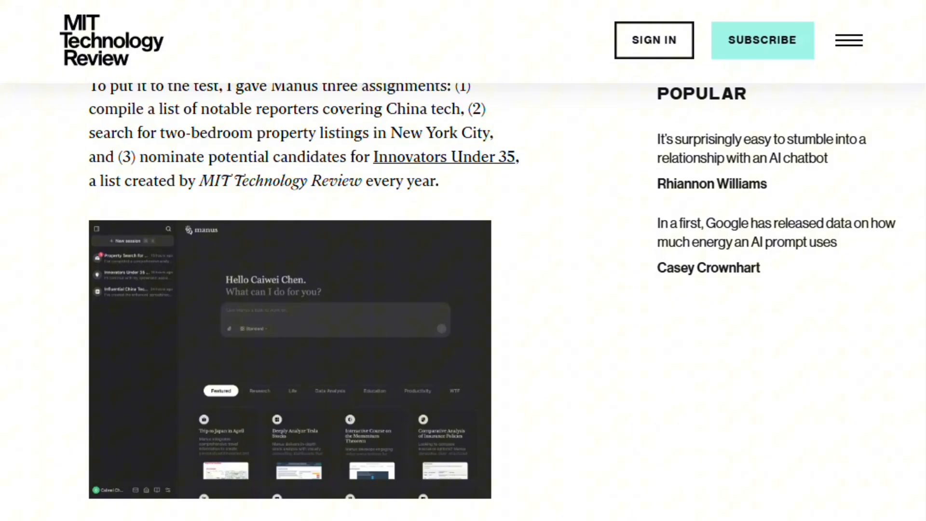
Scroll through the Task 1 reporter list and Task 2 apartment search results until Task 3 appears
{"action": "scroll", "scroll_direction": "down", "scroll_amount": 3}
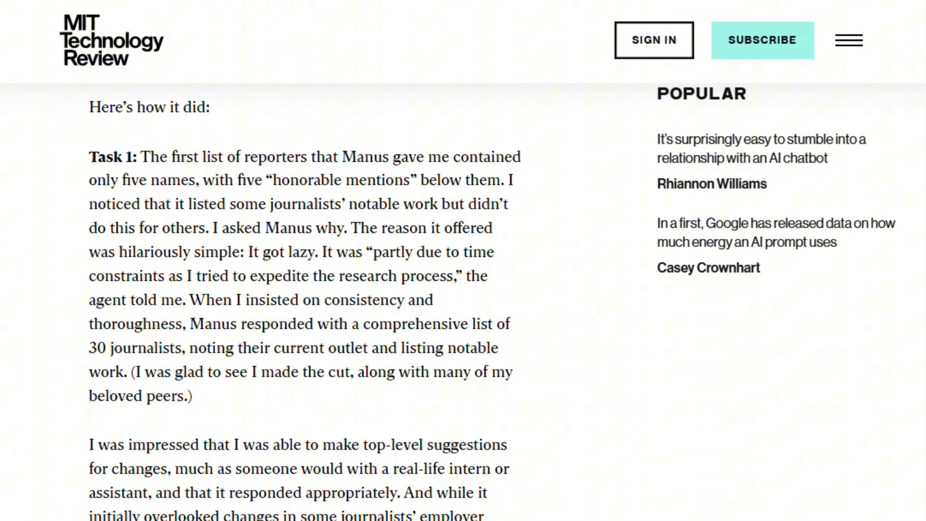
{"action": "scroll", "scroll_direction": "down", "scroll_amount": 3}
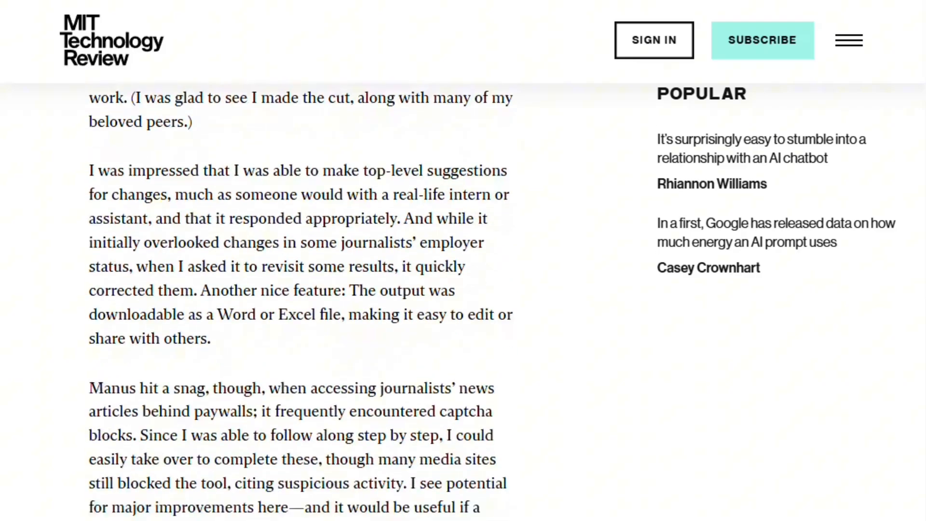
{"action": "scroll", "scroll_direction": "down", "scroll_amount": 3}
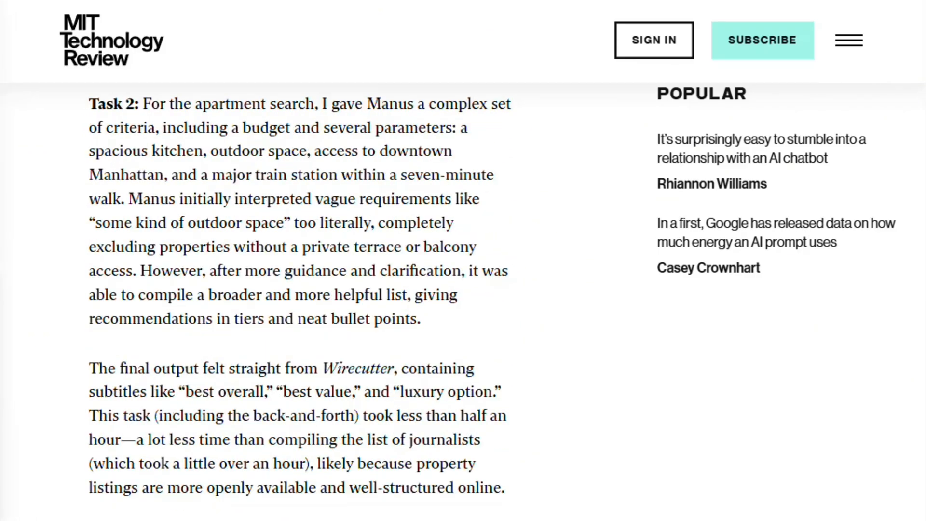
{"action": "scroll", "scroll_direction": "down", "scroll_amount": 3}
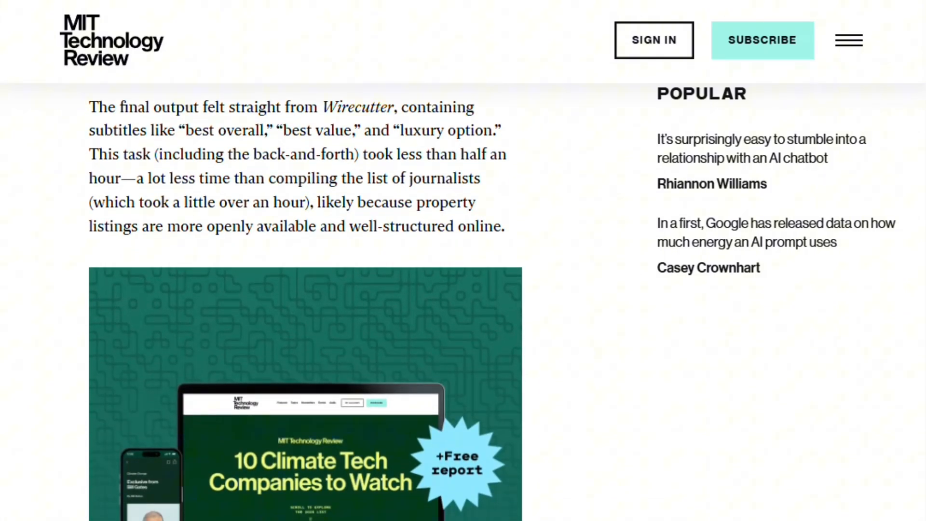
{"action": "scroll", "scroll_direction": "down", "scroll_amount": 3}
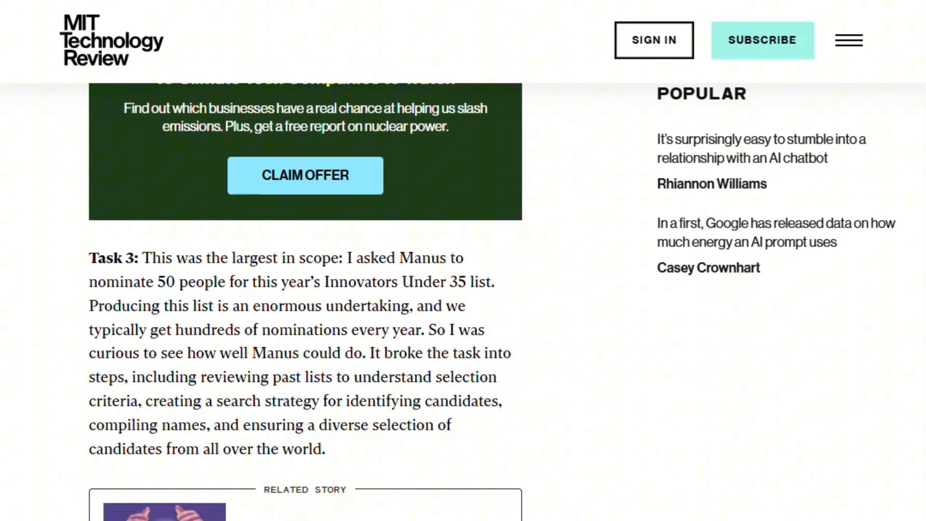
{"action": "scroll", "scroll_direction": "down", "scroll_amount": 3}
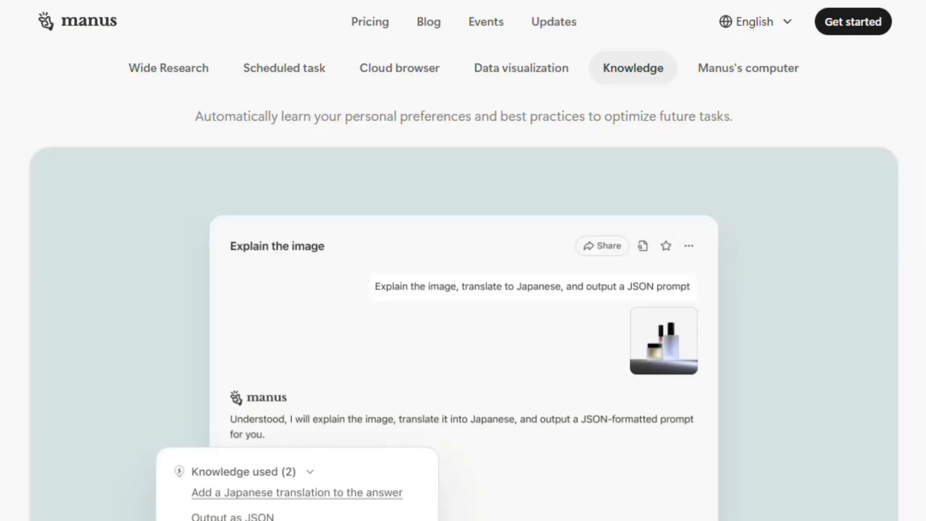
Open the 'Introducing Manus 1.5' blog post from the Updates section
{"action": "left_click", "coordinate": [747, 68]}
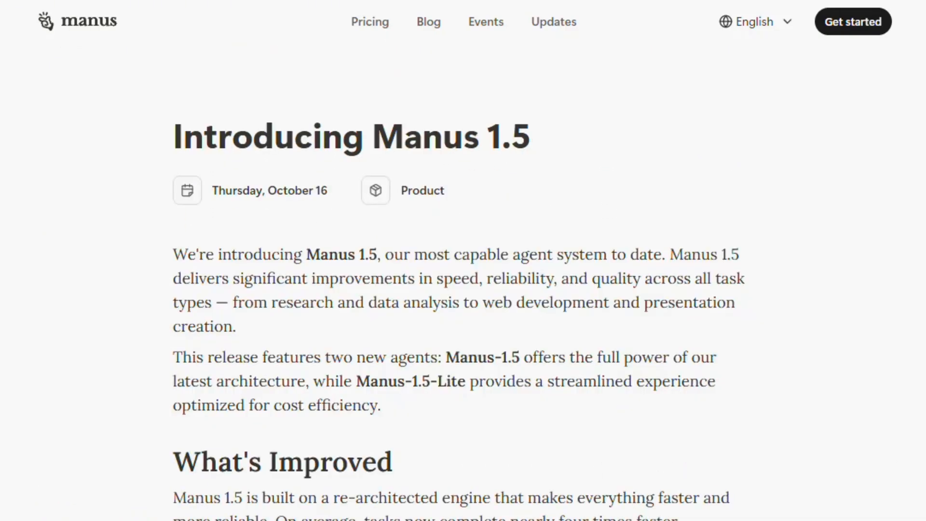
Scroll from What's Improved past the task completion time chart to Building Complete Web Applications
{"action": "scroll", "scroll_direction": "down", "scroll_amount": 3}
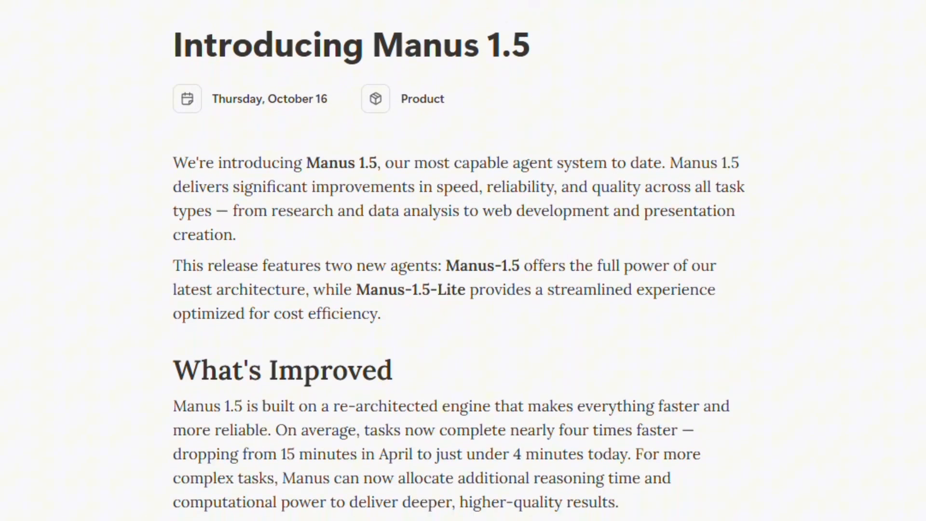
{"action": "scroll", "scroll_direction": "down", "scroll_amount": 3}
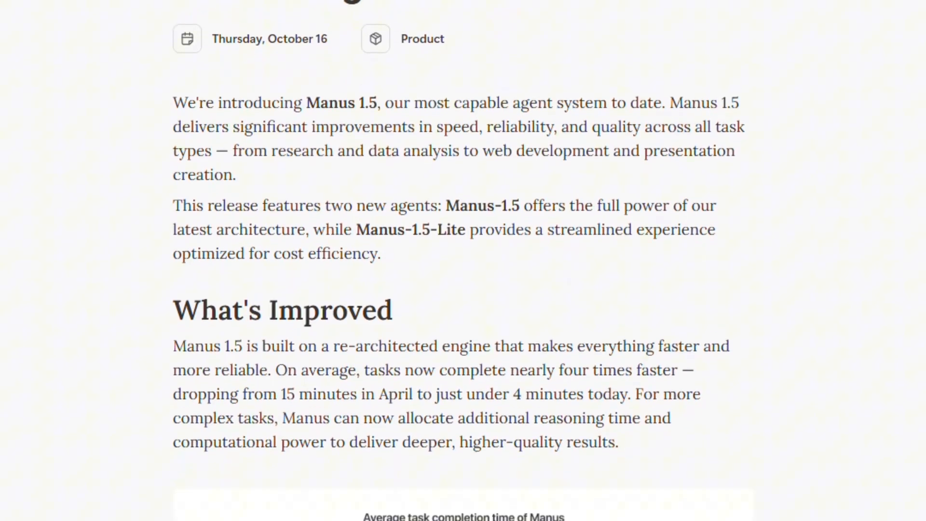
{"action": "scroll", "scroll_direction": "down", "scroll_amount": 3}
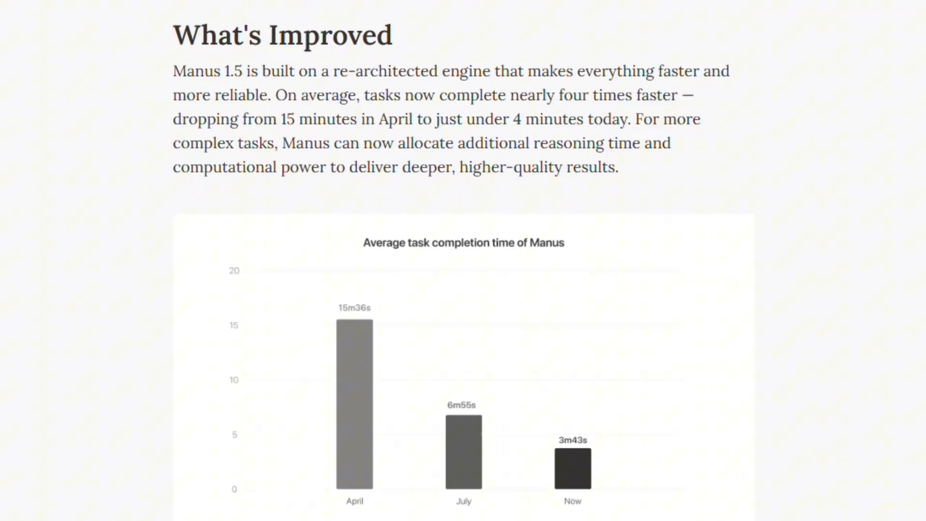
{"action": "scroll", "scroll_direction": "down", "scroll_amount": 3}
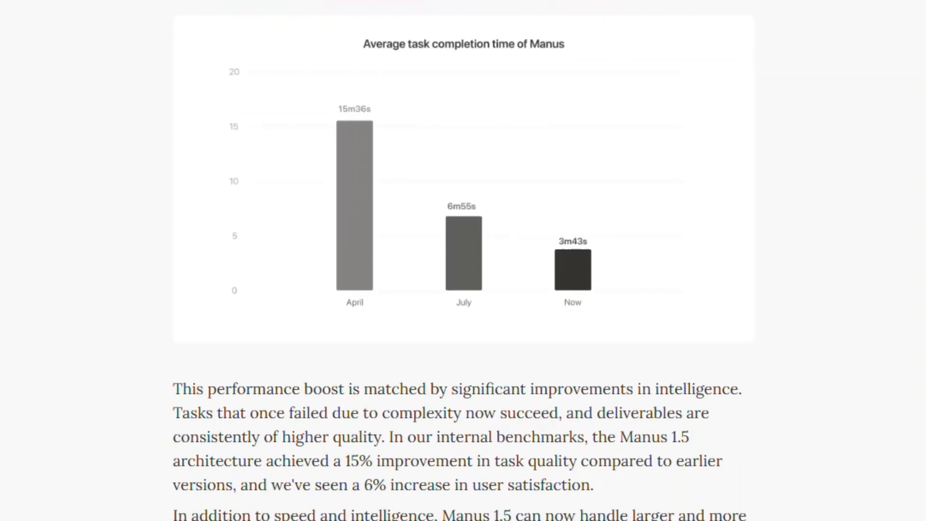
{"action": "scroll", "scroll_direction": "down", "scroll_amount": 3}
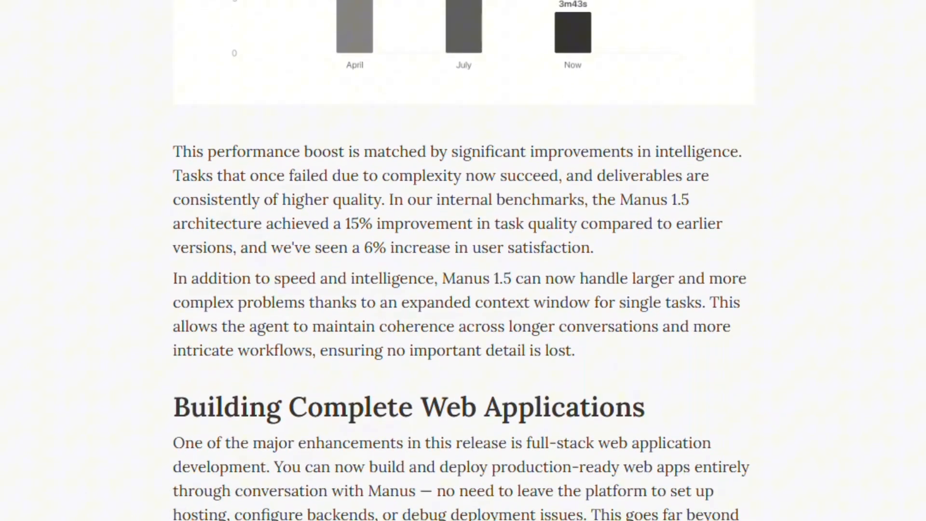
{"action": "scroll", "scroll_direction": "down", "scroll_amount": 3}
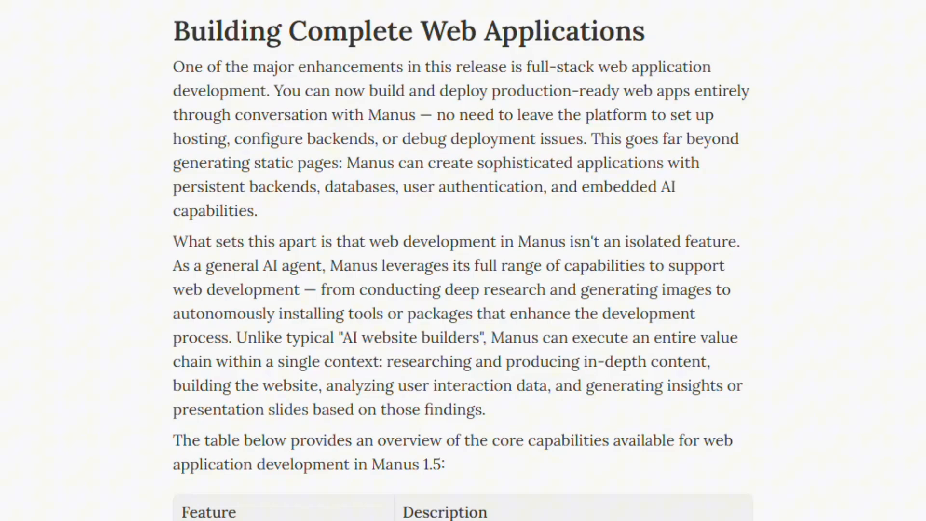
Scroll through the Feature/Description web app table, then up to the Wall of love testimonials
{"action": "scroll", "scroll_direction": "down", "scroll_amount": 3}
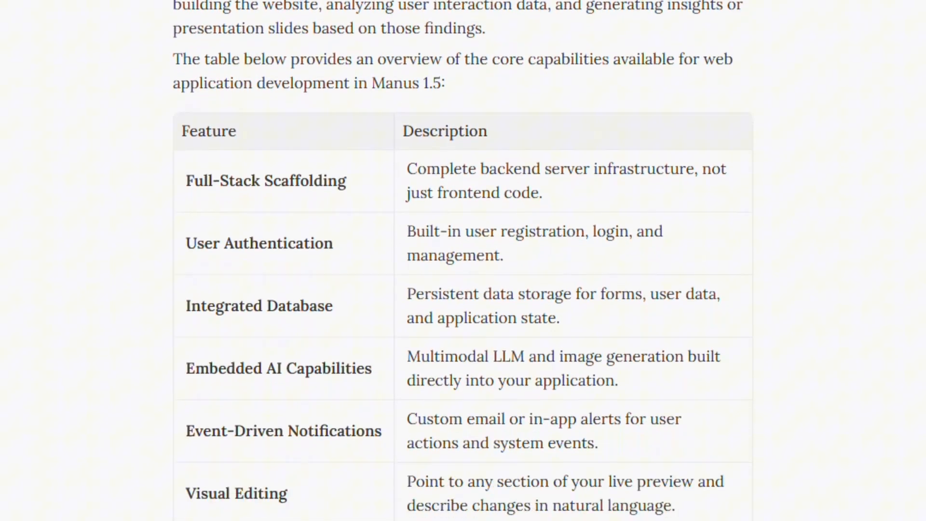
{"action": "scroll", "scroll_direction": "down", "scroll_amount": 3}
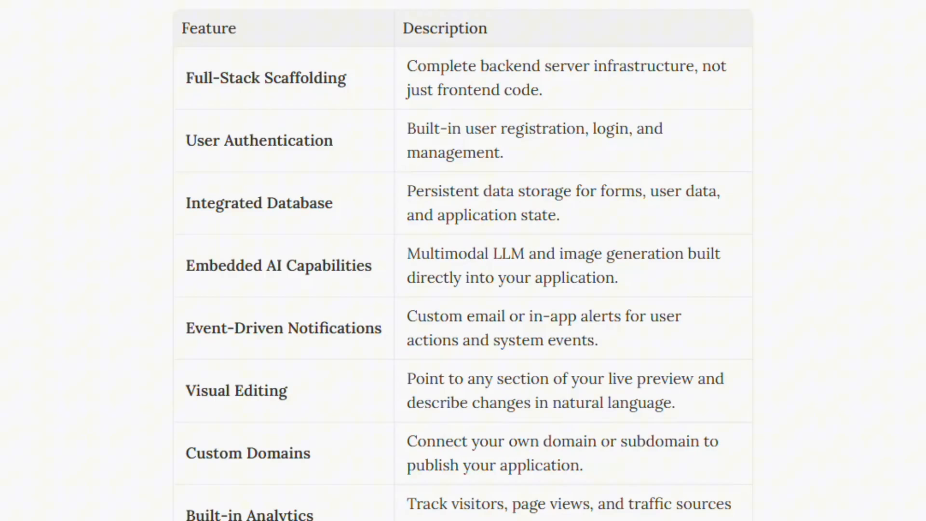
{"action": "scroll", "scroll_direction": "down", "scroll_amount": 3}
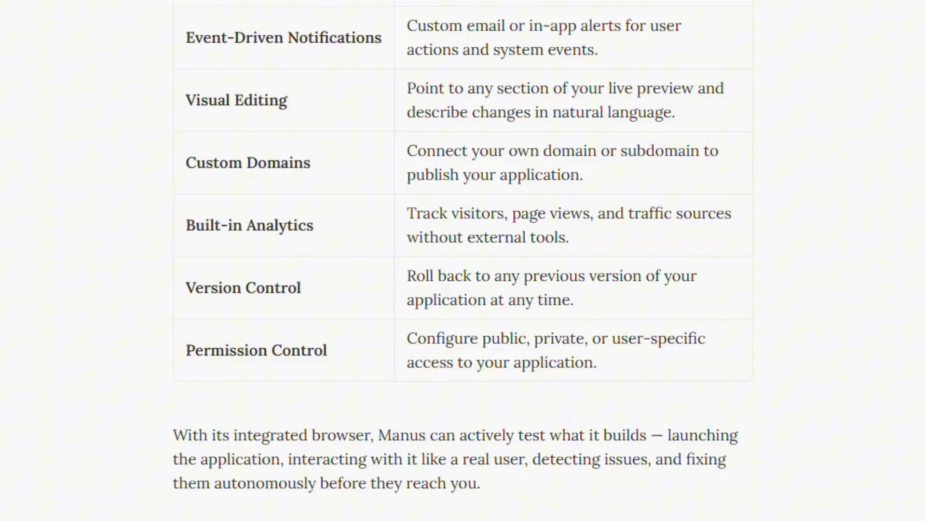
{"action": "scroll", "scroll_direction": "up", "scroll_amount": 3}
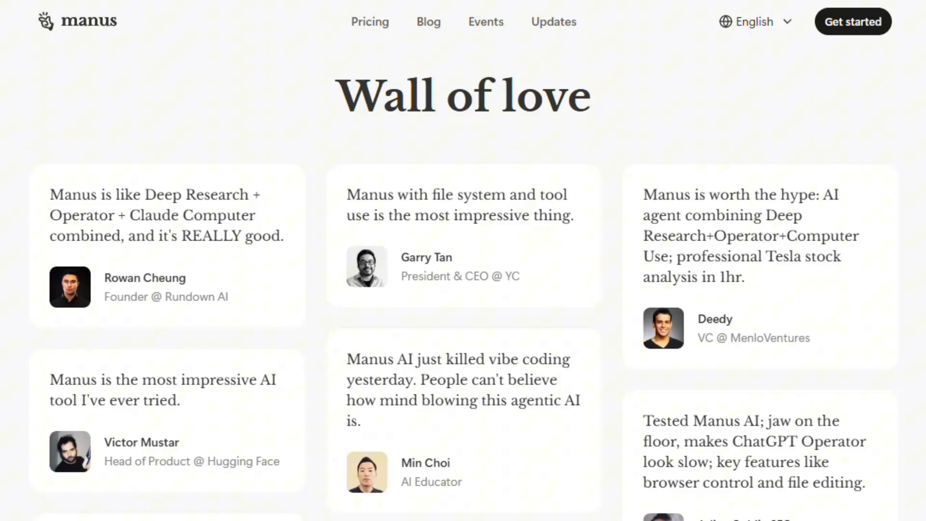
Scroll the testimonials and the post down through Collaboration and Library to the Availability graphic
{"action": "scroll", "scroll_direction": "down", "scroll_amount": 3}
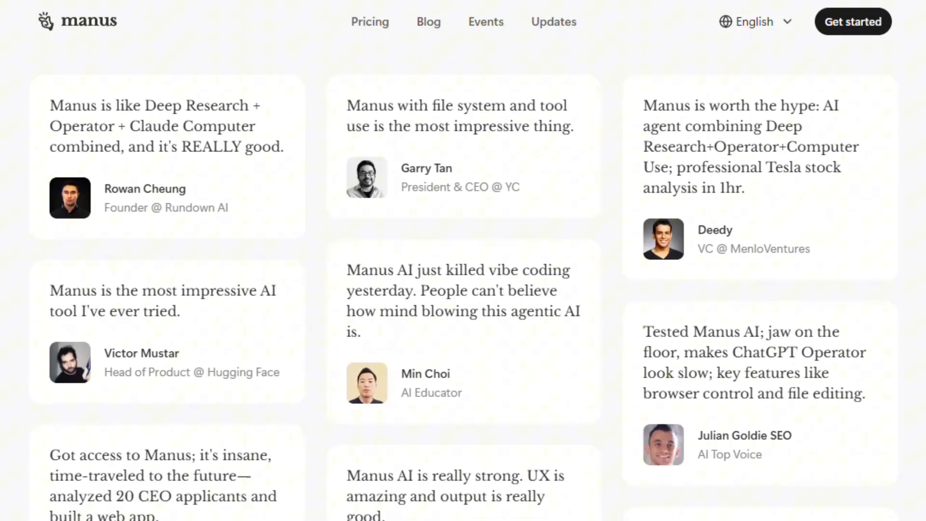
{"action": "scroll", "scroll_direction": "down", "scroll_amount": 3}
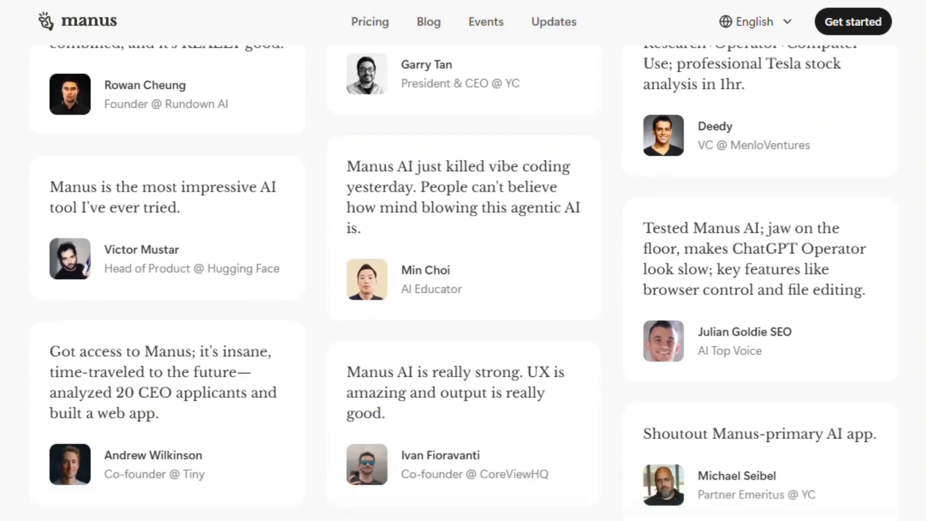
{"action": "scroll", "scroll_direction": "down", "scroll_amount": 3}
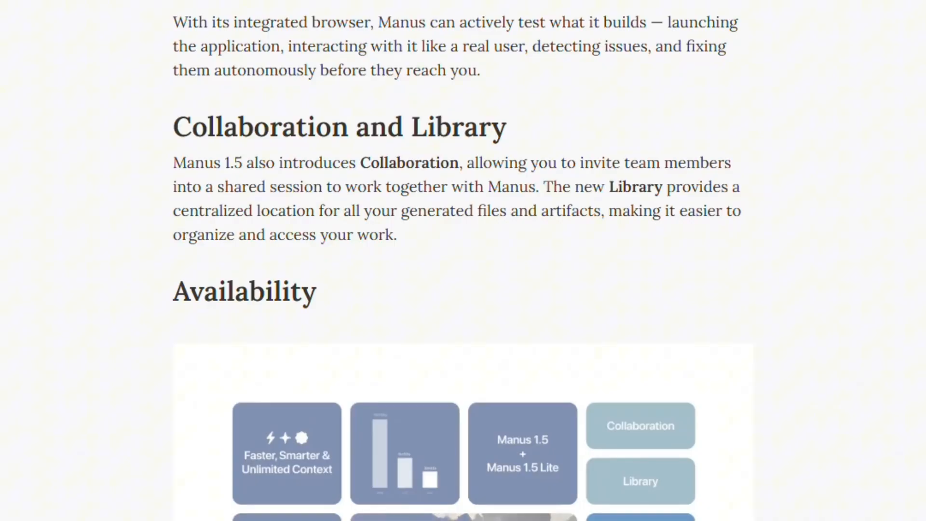
{"action": "scroll", "scroll_direction": "down", "scroll_amount": 3}
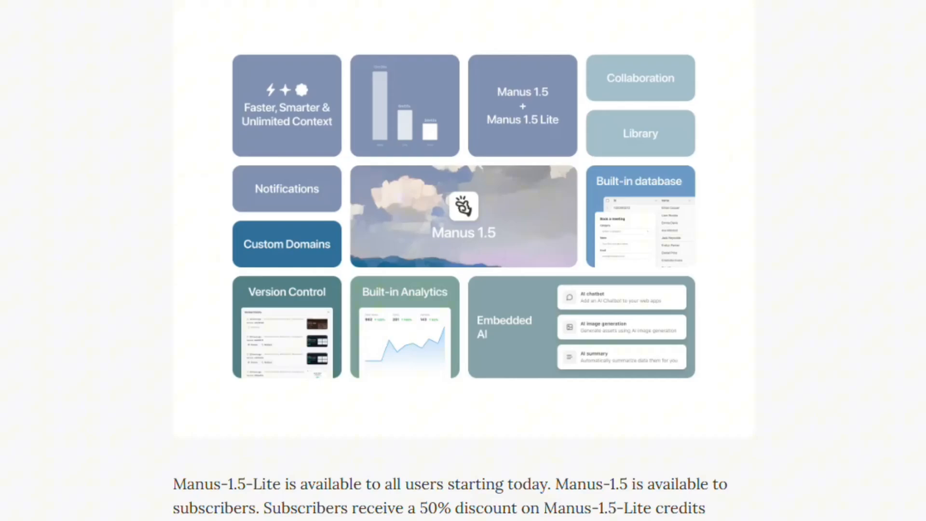
{"action": "scroll", "scroll_direction": "down", "scroll_amount": 3}
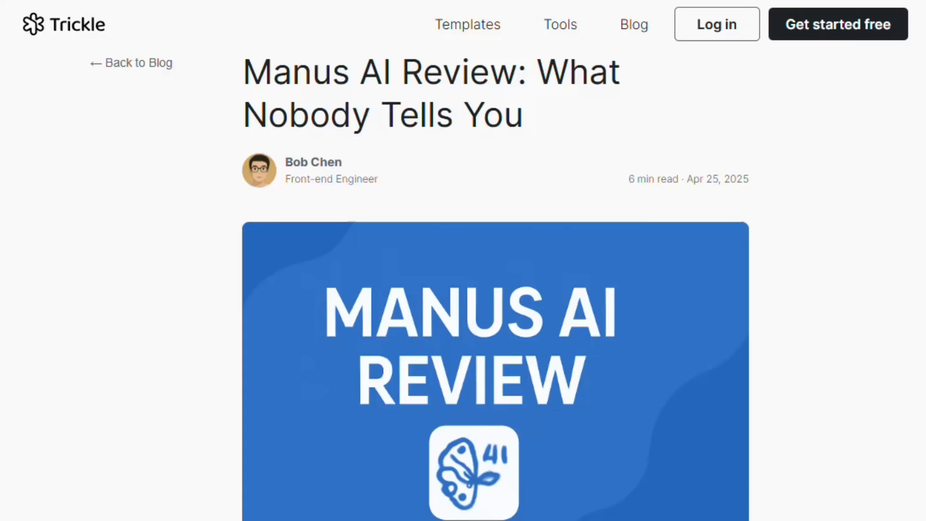
Scroll the Trickle review down to 'What Is Manus AI and How Does It Work?' and its multi-agent explanation
{"action": "scroll", "scroll_direction": "down", "scroll_amount": 3}
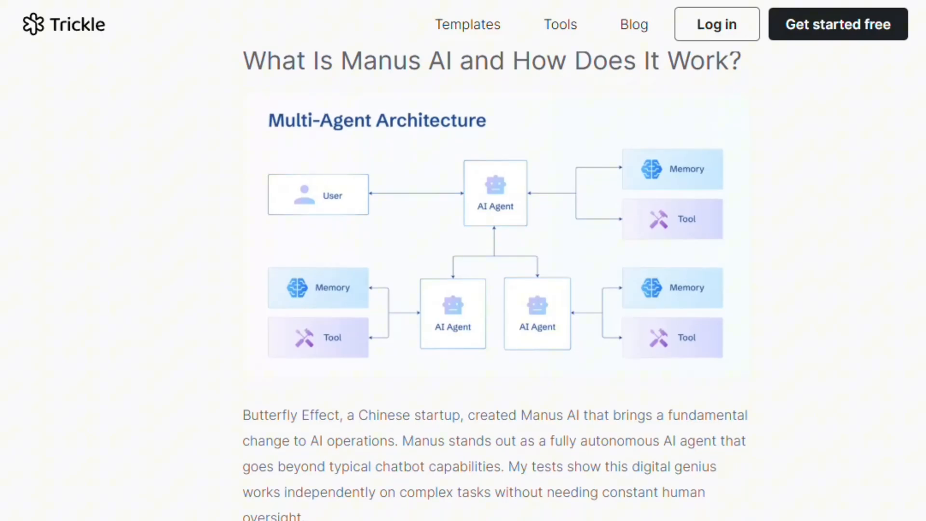
{"action": "scroll", "scroll_direction": "down", "scroll_amount": 3}
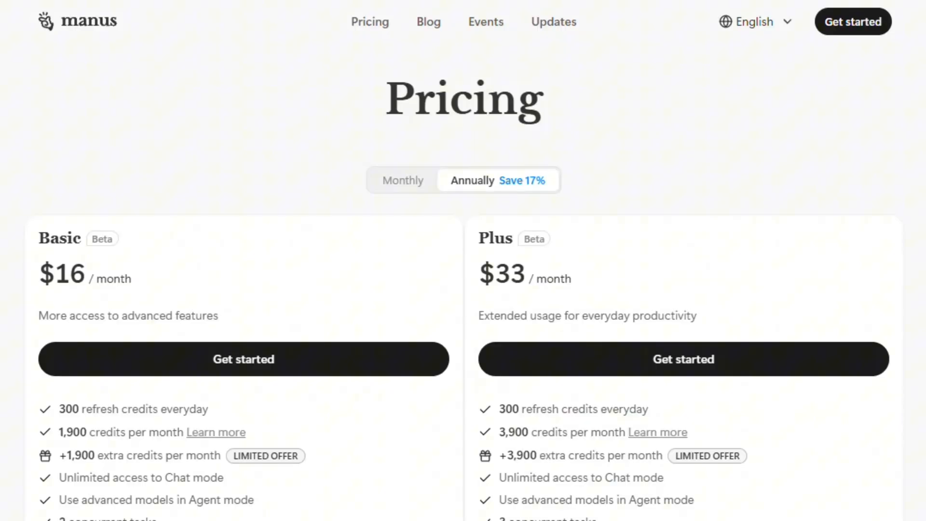
Scroll the Pricing page over the Basic and Plus plan cards and their included features
{"action": "scroll", "scroll_direction": "down", "scroll_amount": 3}
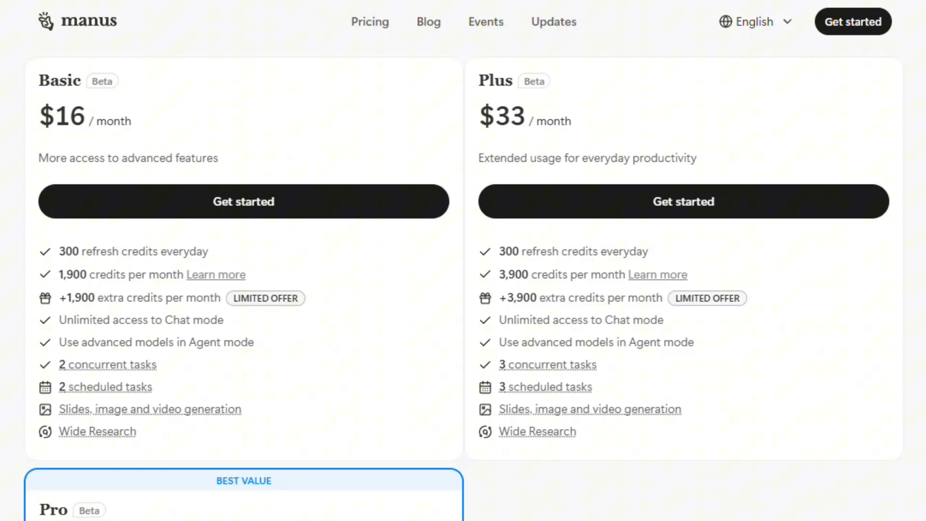
{"action": "scroll", "scroll_direction": "down", "scroll_amount": 3}
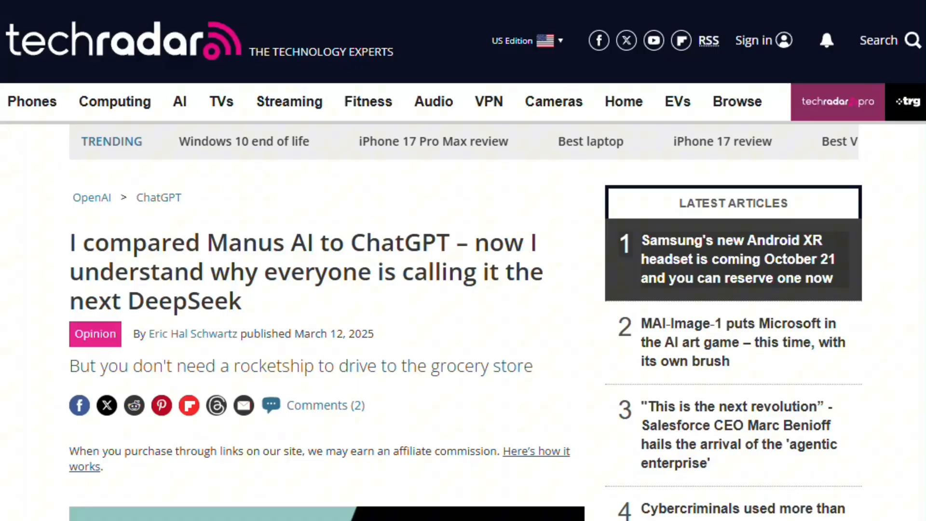
Scroll through the Fantasy Movie, Adobe Bio and Business Cards examples to the Ocean Meditation comparison
{"action": "scroll", "scroll_direction": "down", "scroll_amount": 3}
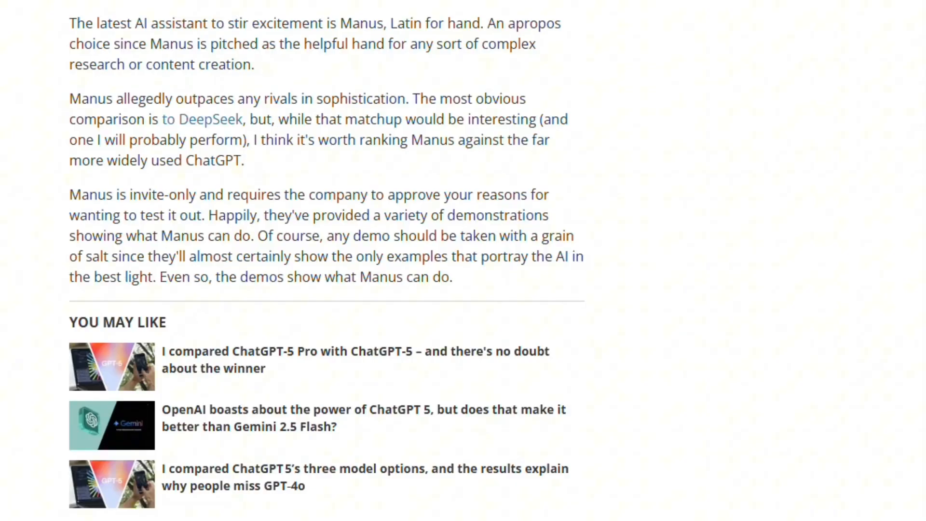
{"action": "scroll", "scroll_direction": "down", "scroll_amount": 3}
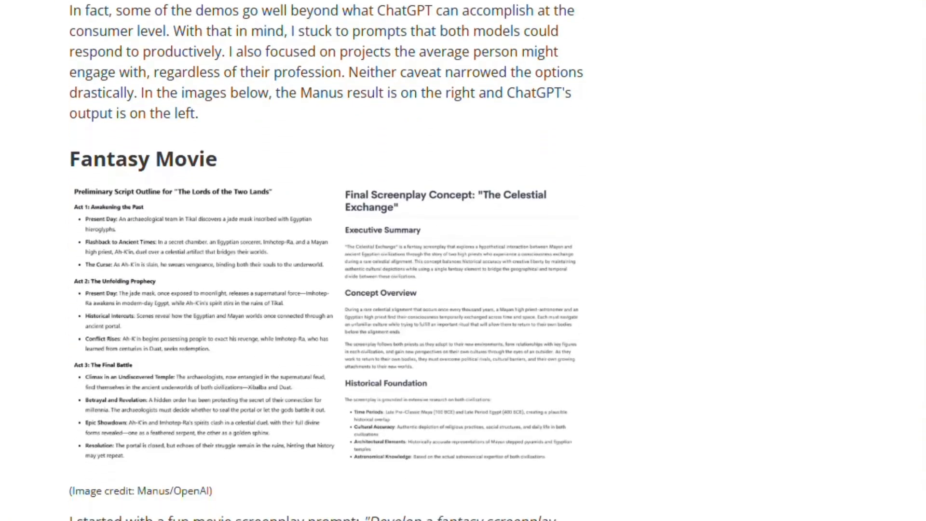
{"action": "scroll", "scroll_direction": "down", "scroll_amount": 3}
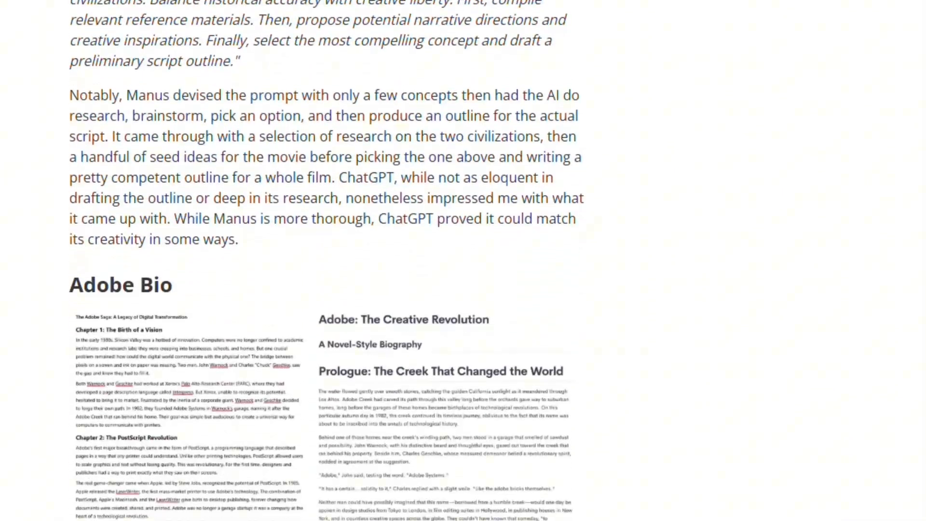
{"action": "scroll", "scroll_direction": "down", "scroll_amount": 3}
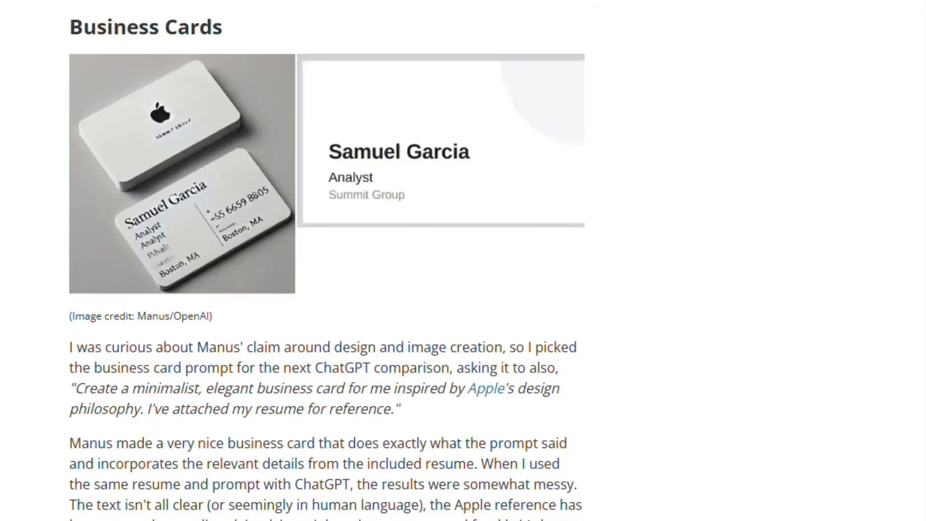
{"action": "scroll", "scroll_direction": "down", "scroll_amount": 3}
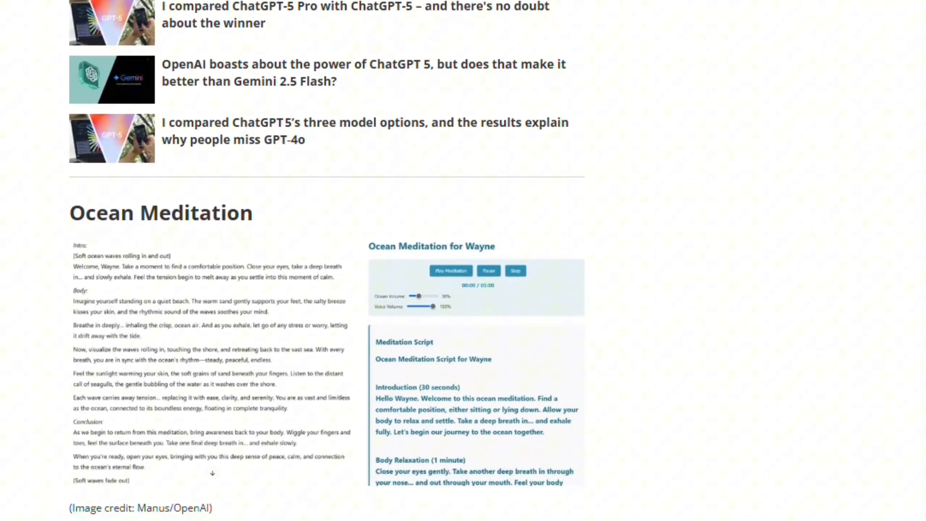
{"action": "scroll", "scroll_direction": "down", "scroll_amount": 3}
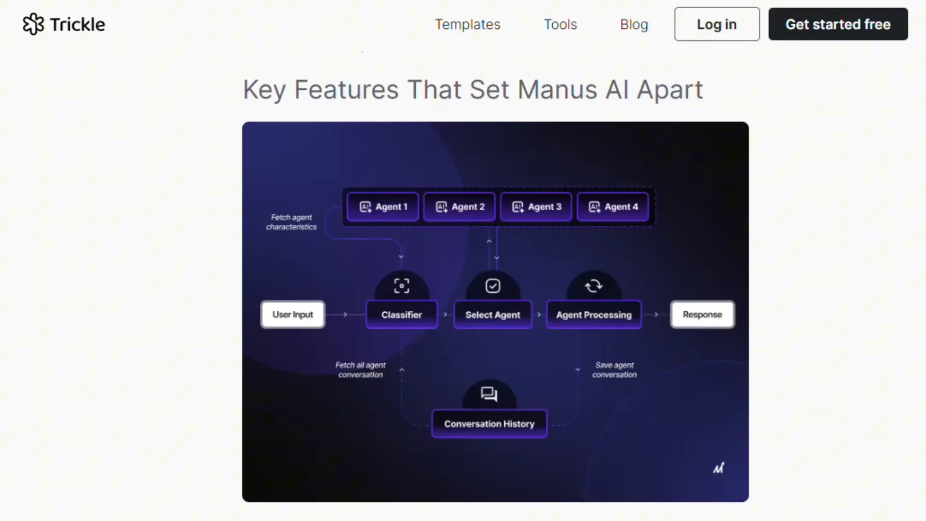
Scroll past the autonomous web navigation features to the 'Real-World Use Cases' heading
{"action": "scroll", "scroll_direction": "down", "scroll_amount": 3}
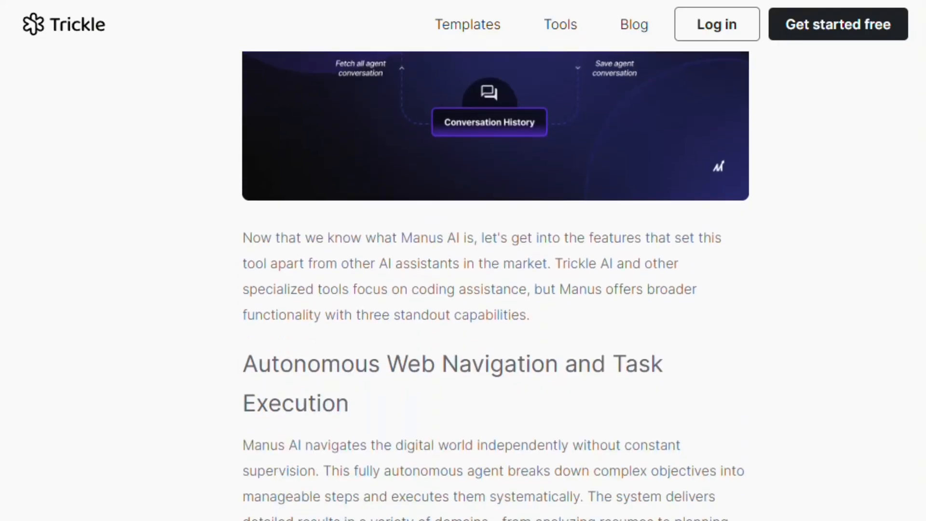
{"action": "scroll", "scroll_direction": "down", "scroll_amount": 3}
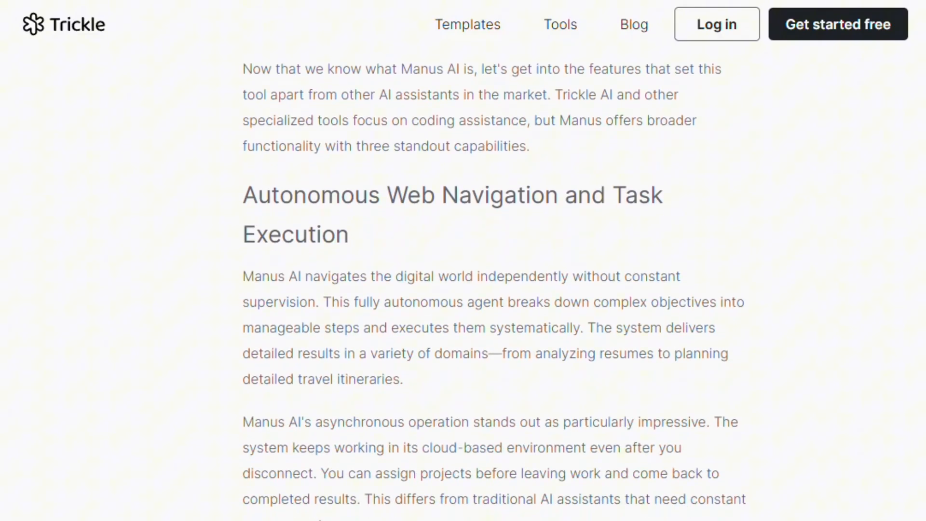
{"action": "scroll", "scroll_direction": "down", "scroll_amount": 3}
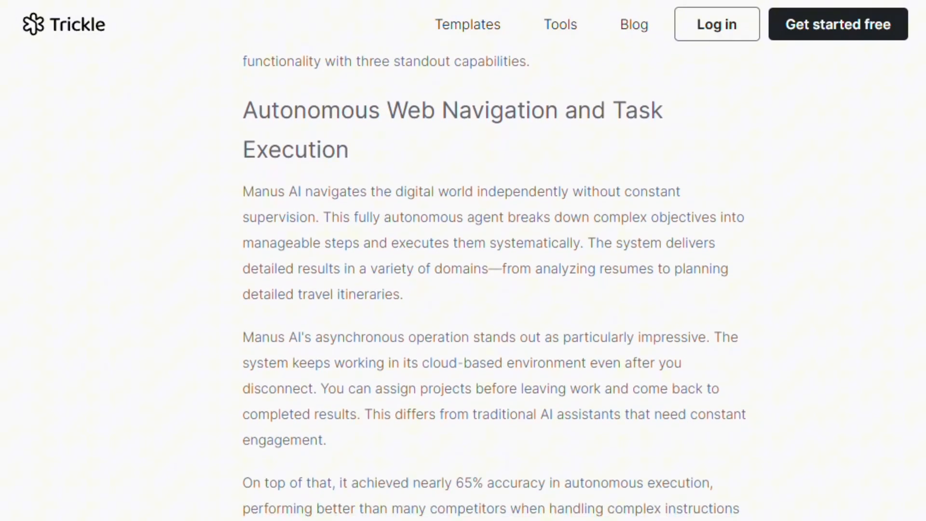
{"action": "scroll", "scroll_direction": "down", "scroll_amount": 3}
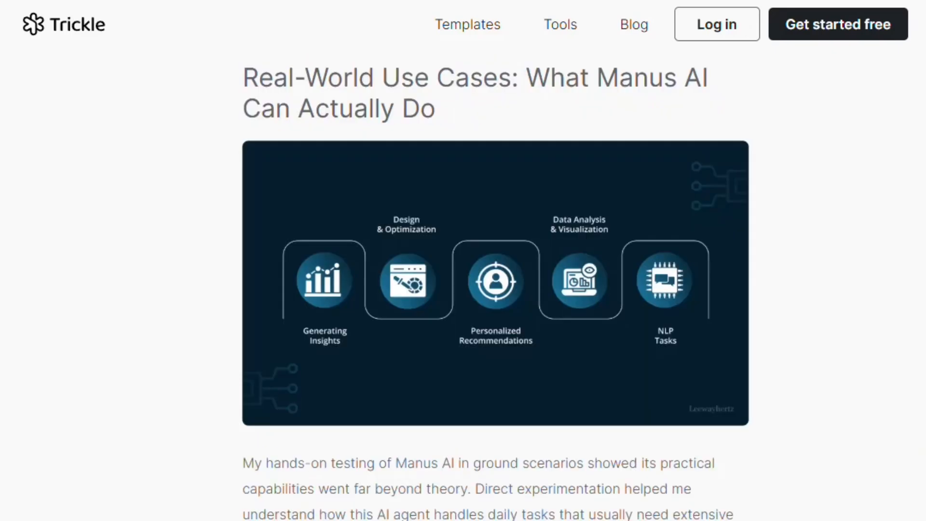
{"action": "scroll", "scroll_direction": "down", "scroll_amount": 3}
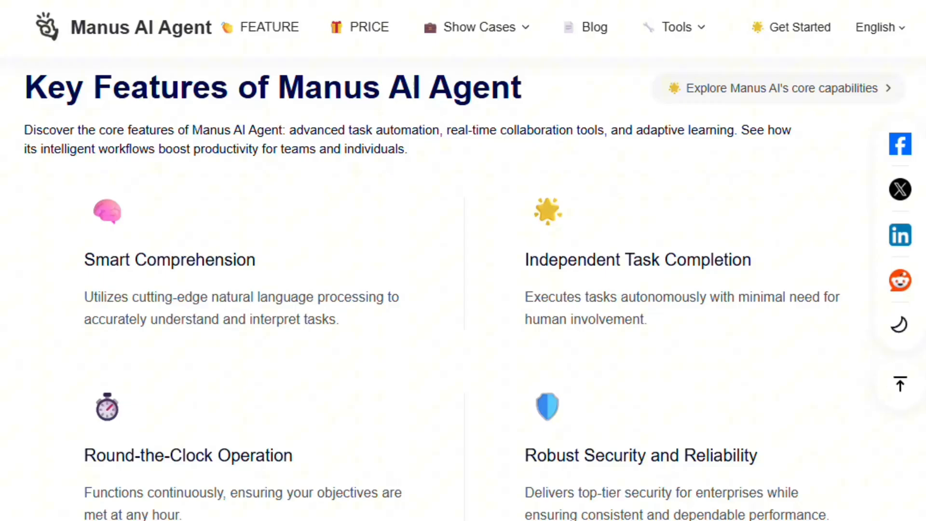
Scroll past the four Key Features to the 'Manus AI Agent Updates' timeline
{"action": "scroll", "scroll_direction": "down", "scroll_amount": 3}
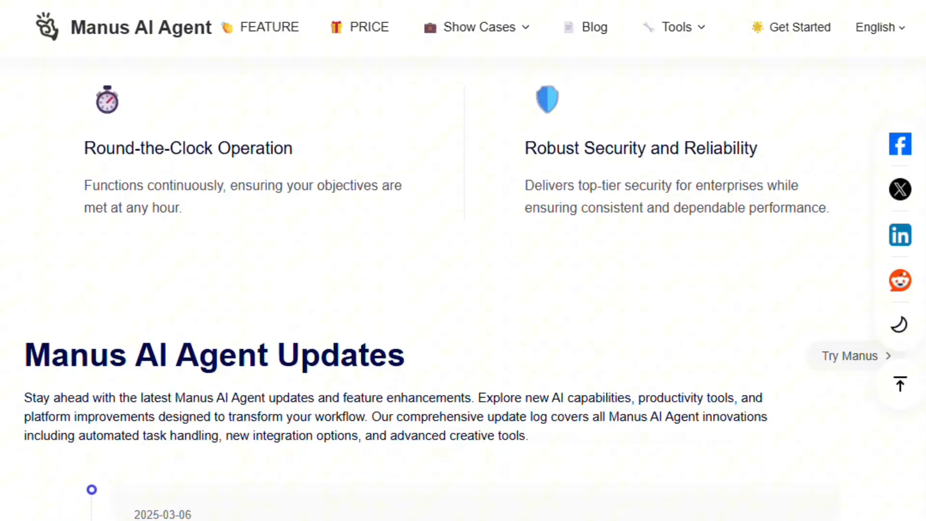
{"action": "scroll", "scroll_direction": "down", "scroll_amount": 3}
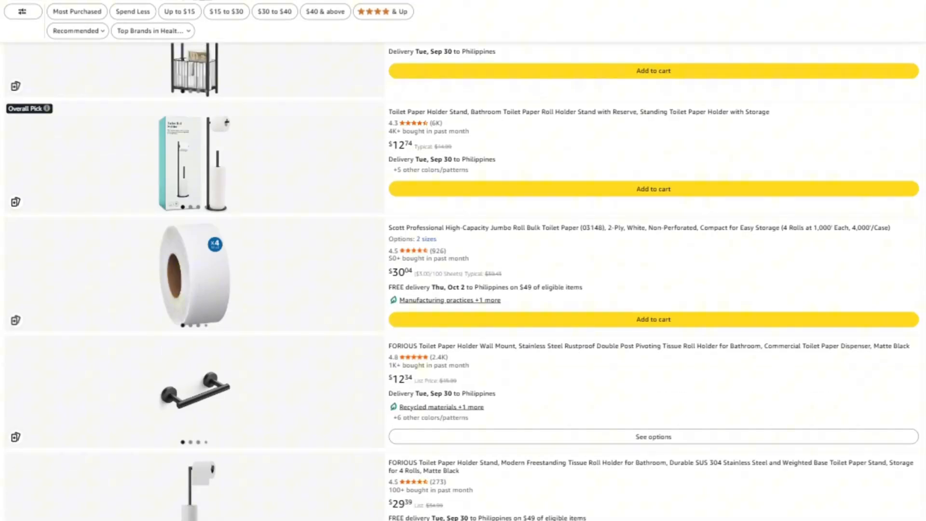
Scroll the toilet paper holder results into a bamboo toilet paper product's customer reviews
{"action": "scroll", "scroll_direction": "down", "scroll_amount": 3}
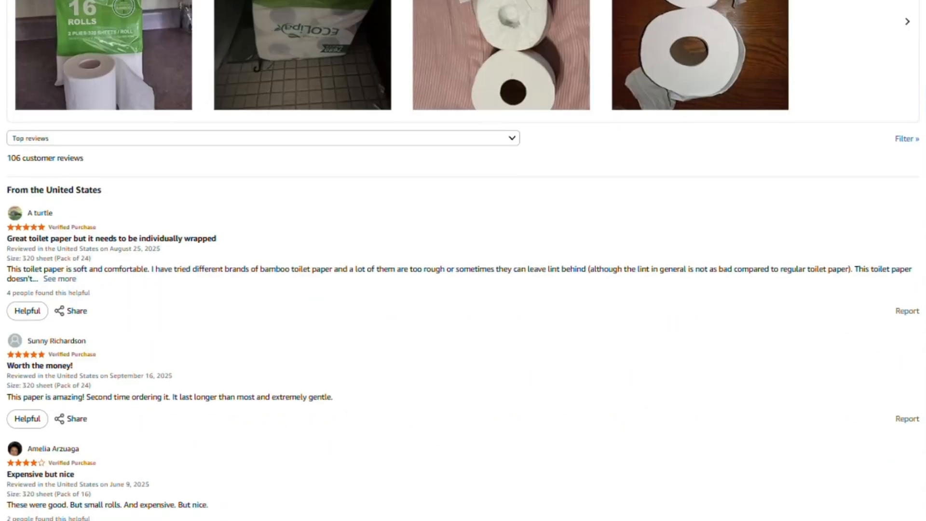
{"action": "scroll", "scroll_direction": "down", "scroll_amount": 3}
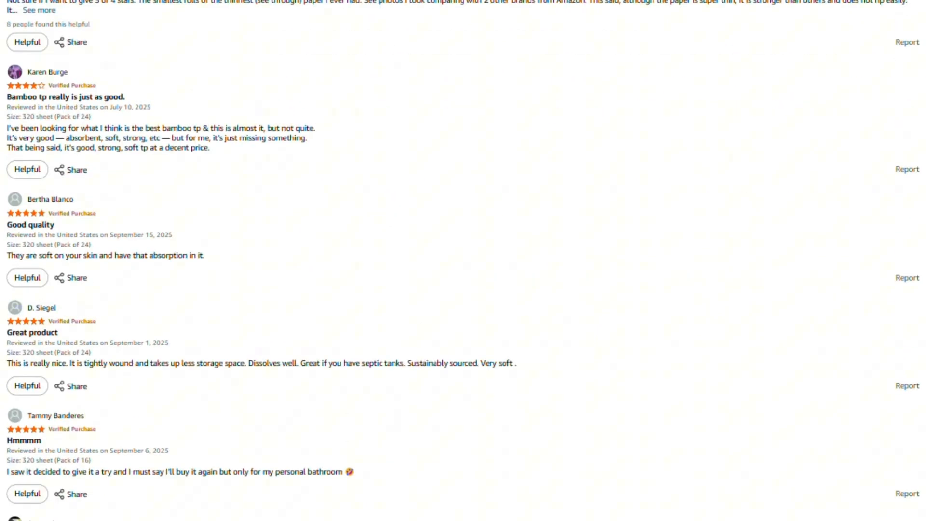
{"action": "scroll", "scroll_direction": "down", "scroll_amount": 3}
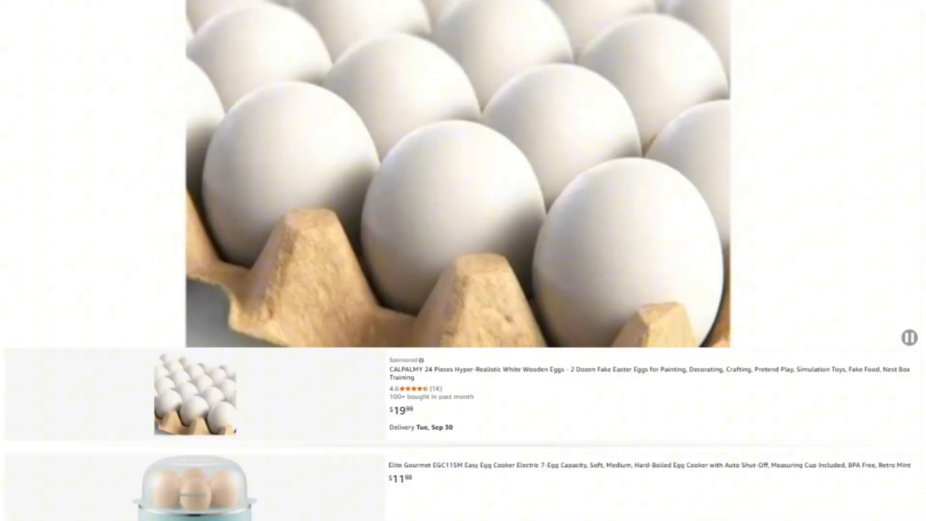
Scroll through egg listings and vacuum/sweeper results to the Swiffer Sweep + Mop Deluxe kit
{"action": "scroll", "scroll_direction": "down", "scroll_amount": 3}
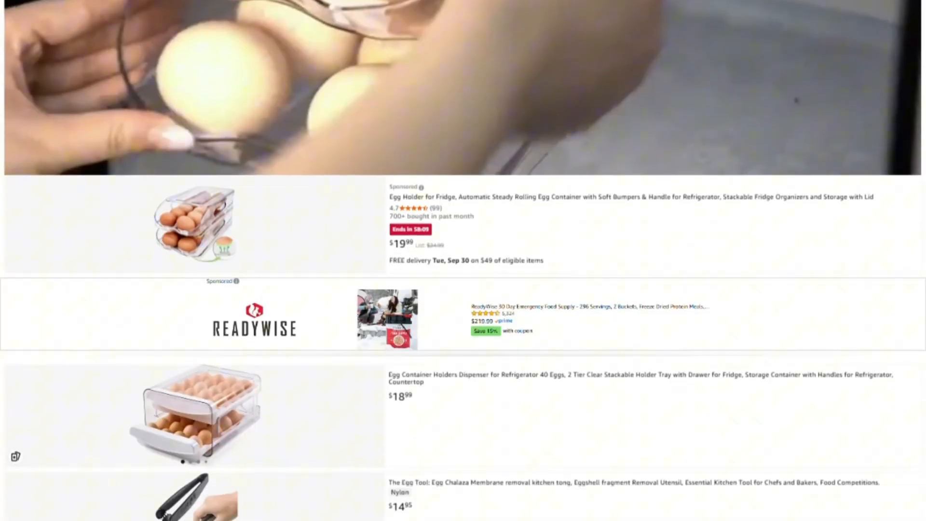
{"action": "scroll", "scroll_direction": "down", "scroll_amount": 3}
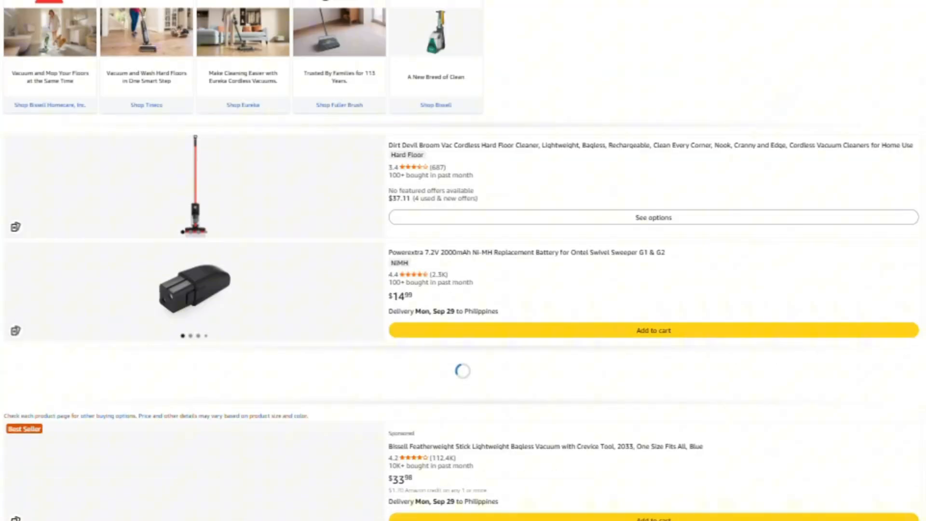
{"action": "scroll", "scroll_direction": "down", "scroll_amount": 3}
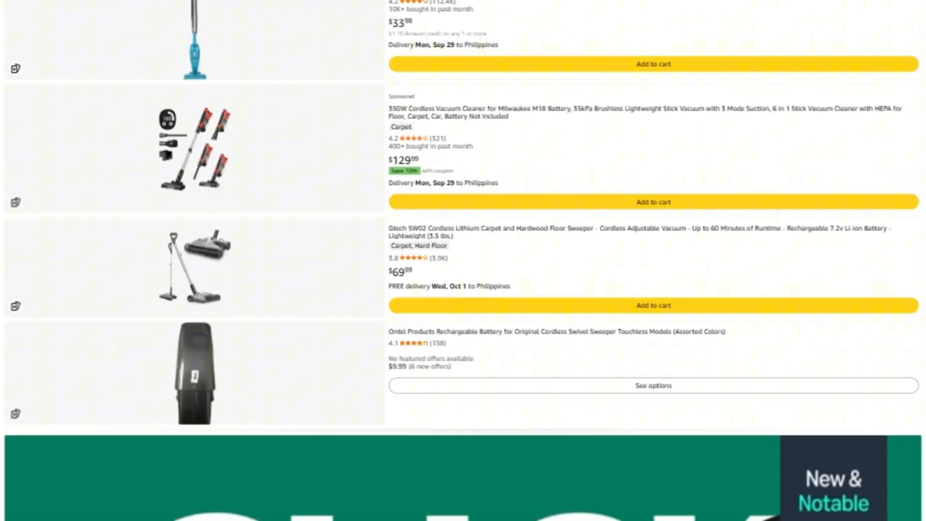
{"action": "scroll", "scroll_direction": "up", "scroll_amount": 3}
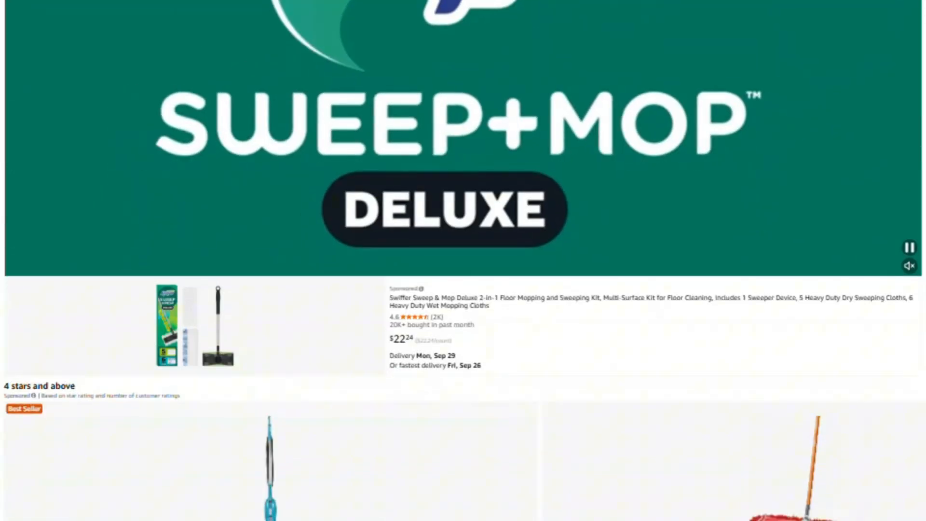
{"action": "scroll", "scroll_direction": "down", "scroll_amount": 3}
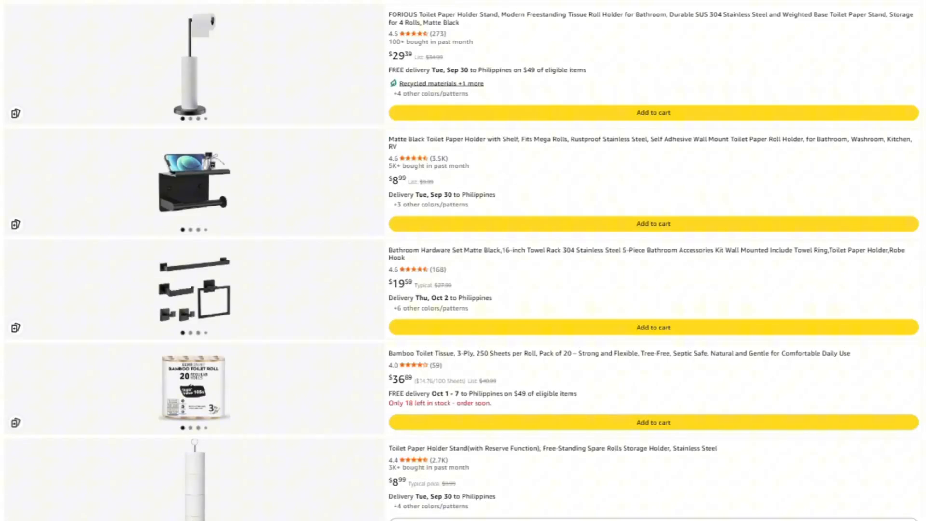
Scroll the toilet paper holder listings, then the insulated tumbler results to the bulk stainless packs
{"action": "scroll", "scroll_direction": "down", "scroll_amount": 3}
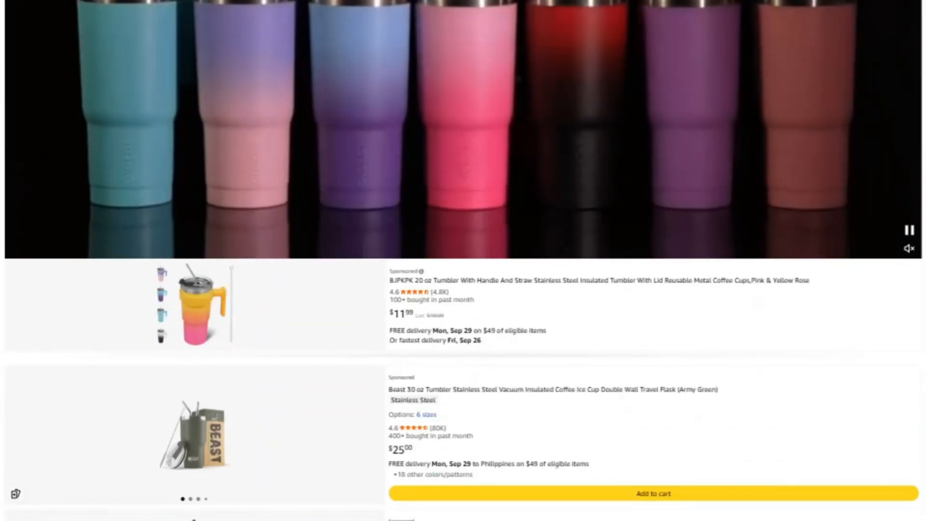
{"action": "scroll", "scroll_direction": "down", "scroll_amount": 3}
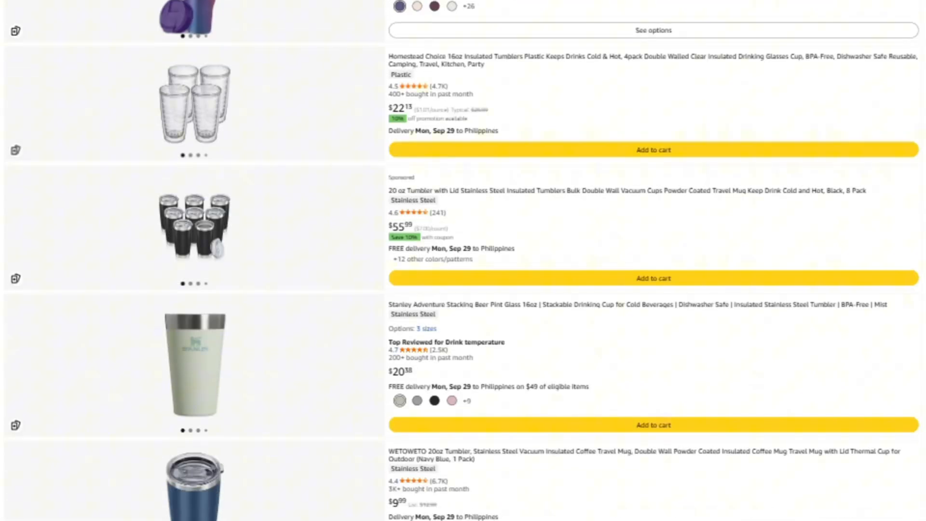
{"action": "scroll", "scroll_direction": "down", "scroll_amount": 3}
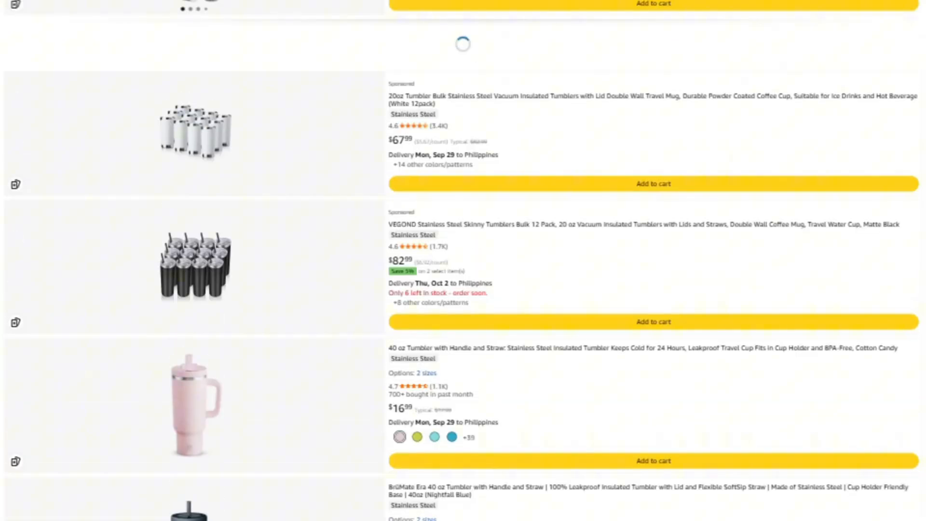
{"action": "scroll", "scroll_direction": "down", "scroll_amount": 3}
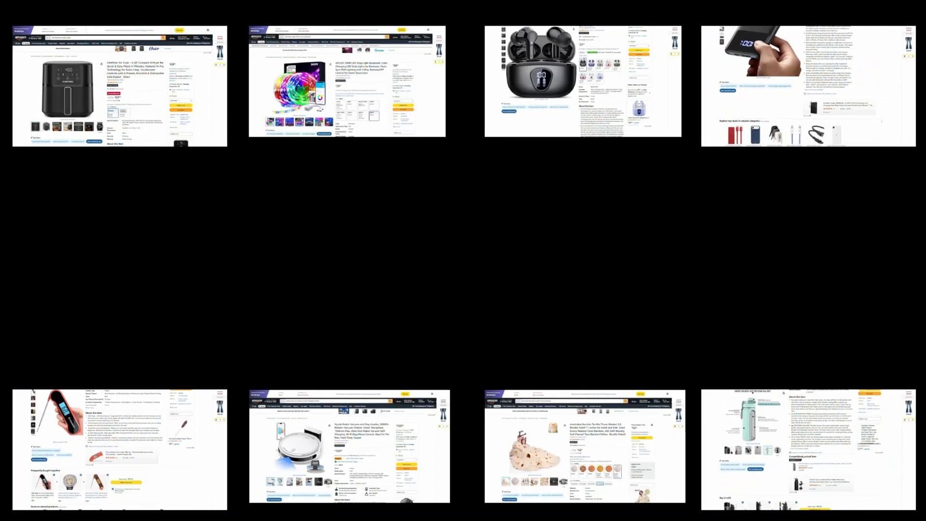
Scroll the eight-product overview showing an air fryer, LED strip lights, earbuds and a robot vacuum
{"action": "scroll", "scroll_direction": "down", "scroll_amount": 3}
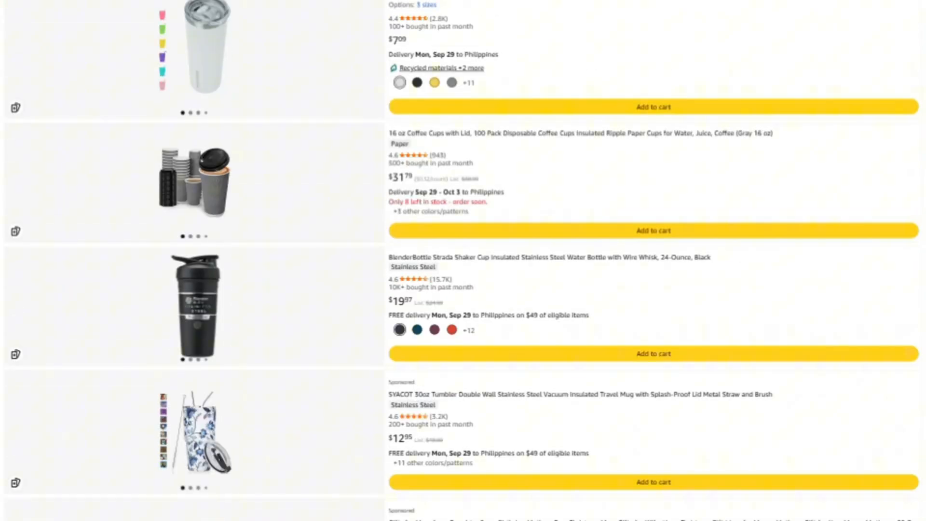
Scroll past tumblers and shaker bottles to the Night Shred, Burn-XT and Zantrex supplements
{"action": "scroll", "scroll_direction": "down", "scroll_amount": 3}
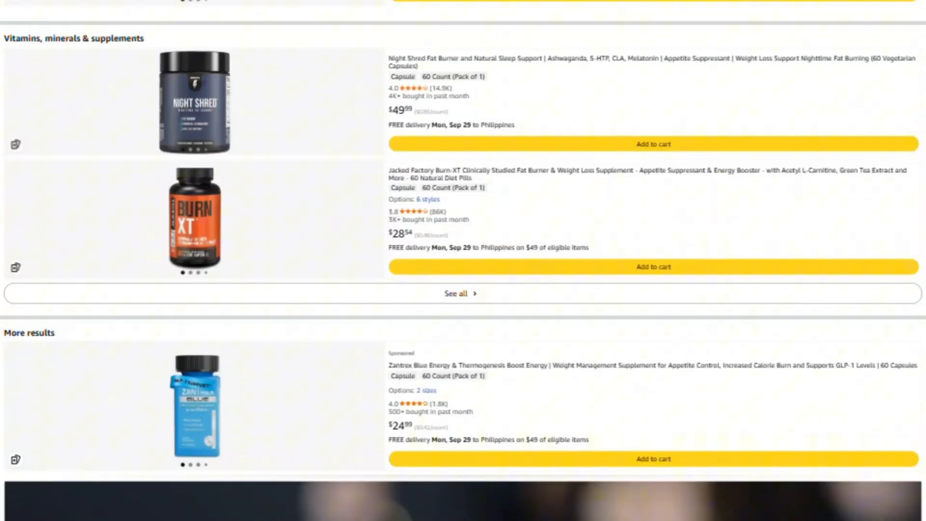